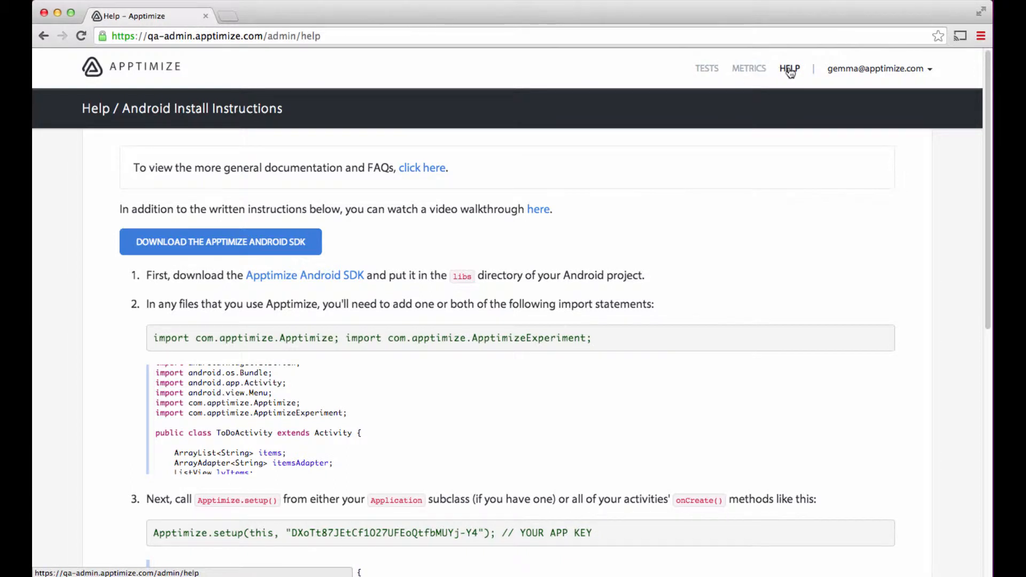
pyautogui.moveTo(586, 210)
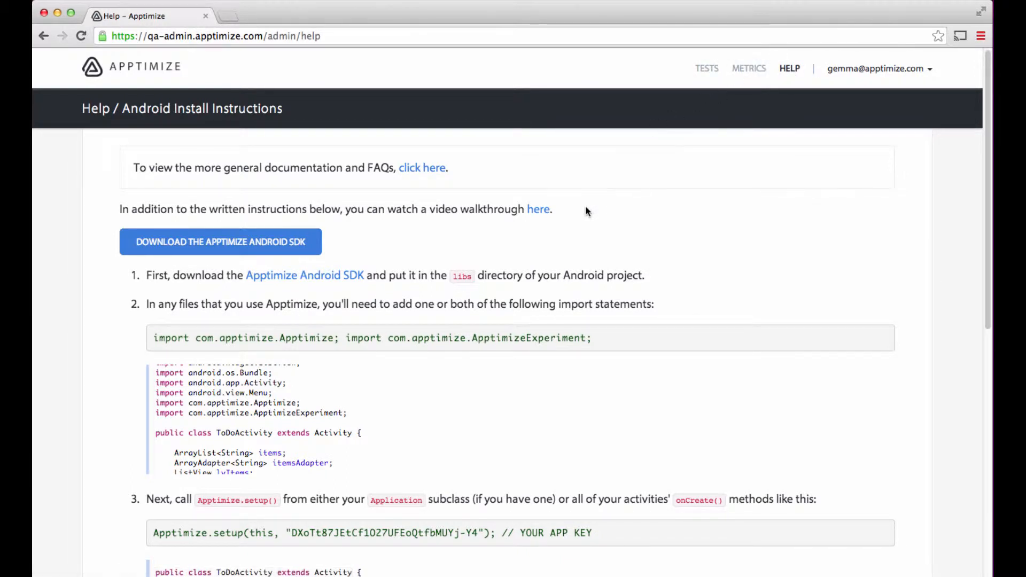
pyautogui.moveTo(401, 238)
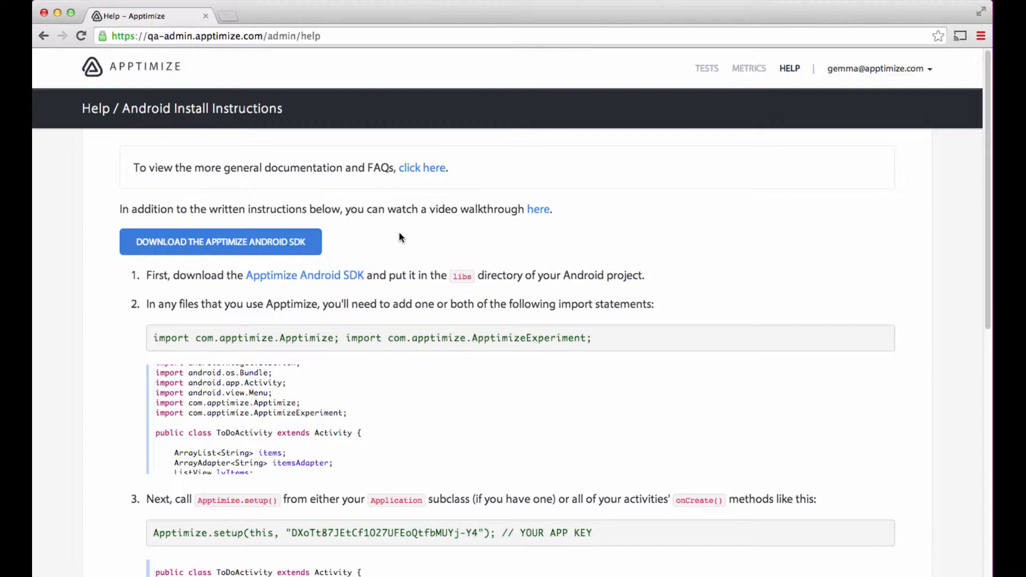
pyautogui.moveTo(316, 247)
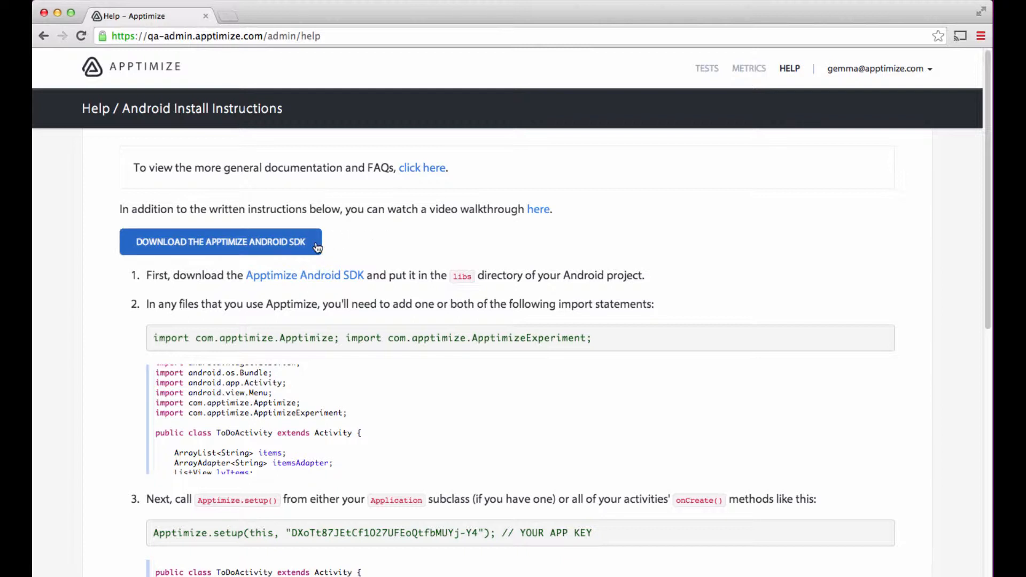
# - Download the Apptimize Android SDK jar and keep it despite the browser warning
pyautogui.click(220, 242)
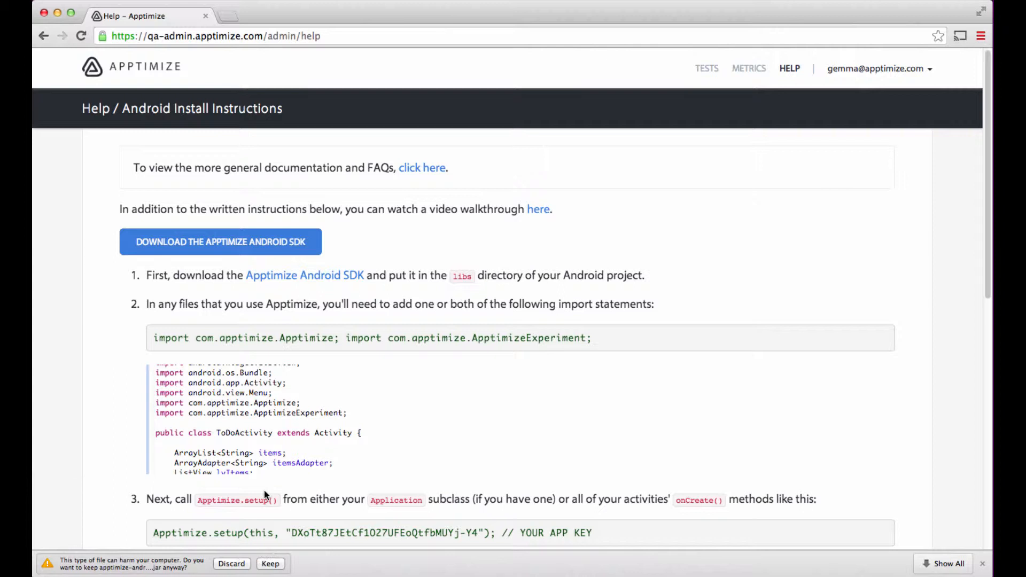
pyautogui.click(269, 564)
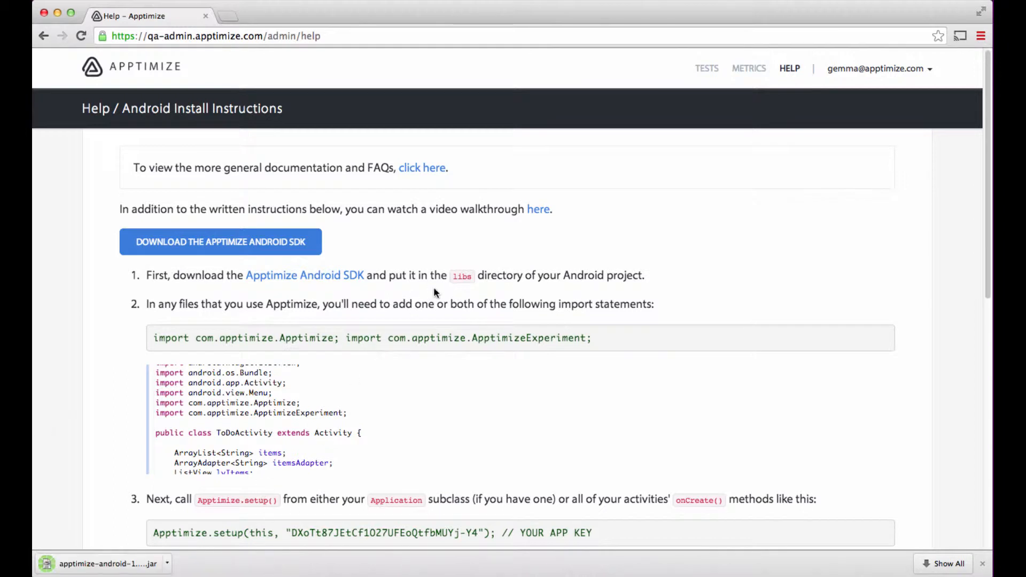
pyautogui.moveTo(500, 293)
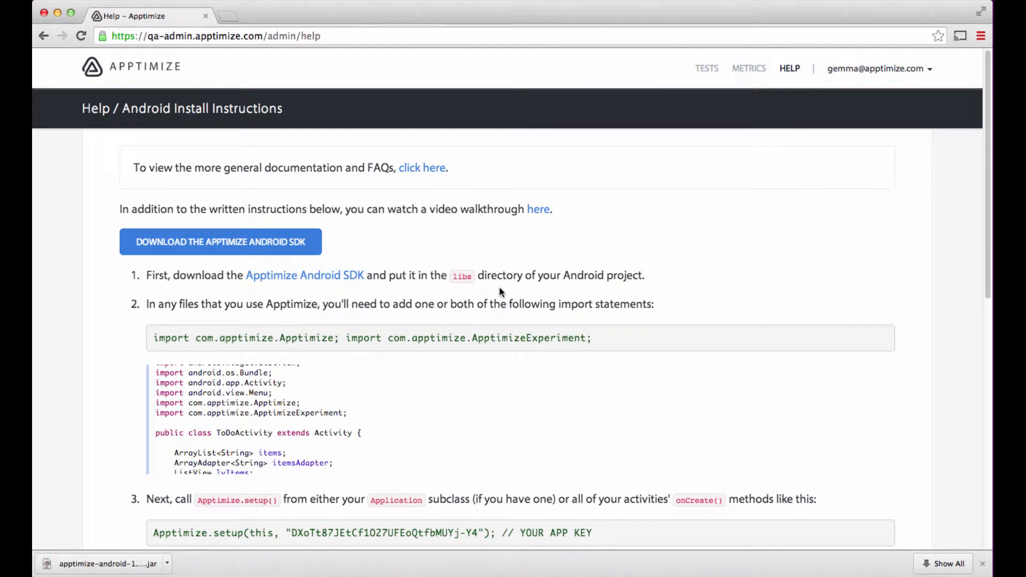
pyautogui.moveTo(494, 290)
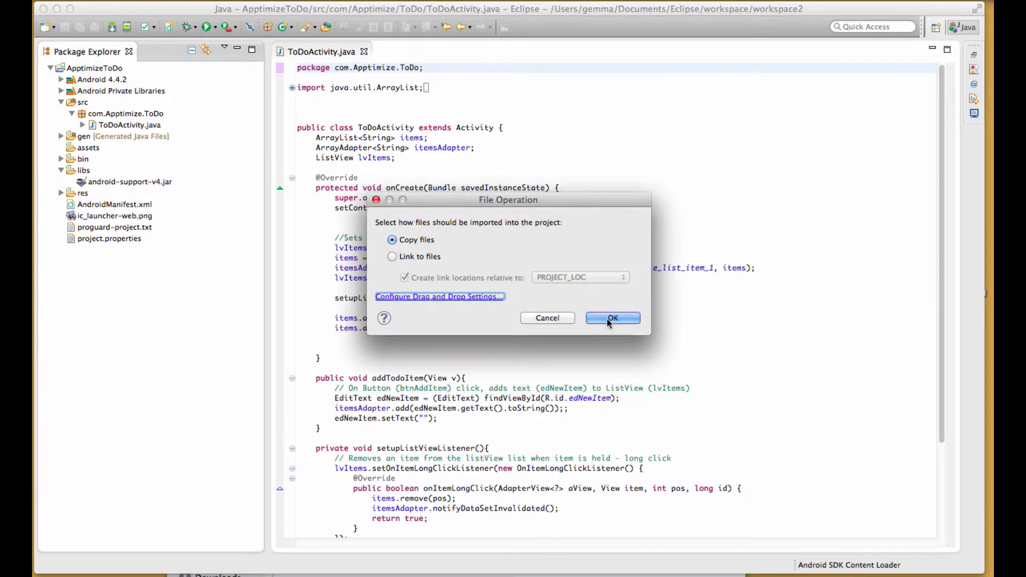
# - Confirm copying the SDK jar into the ApptimizeToDo libs folder
pyautogui.click(612, 318)
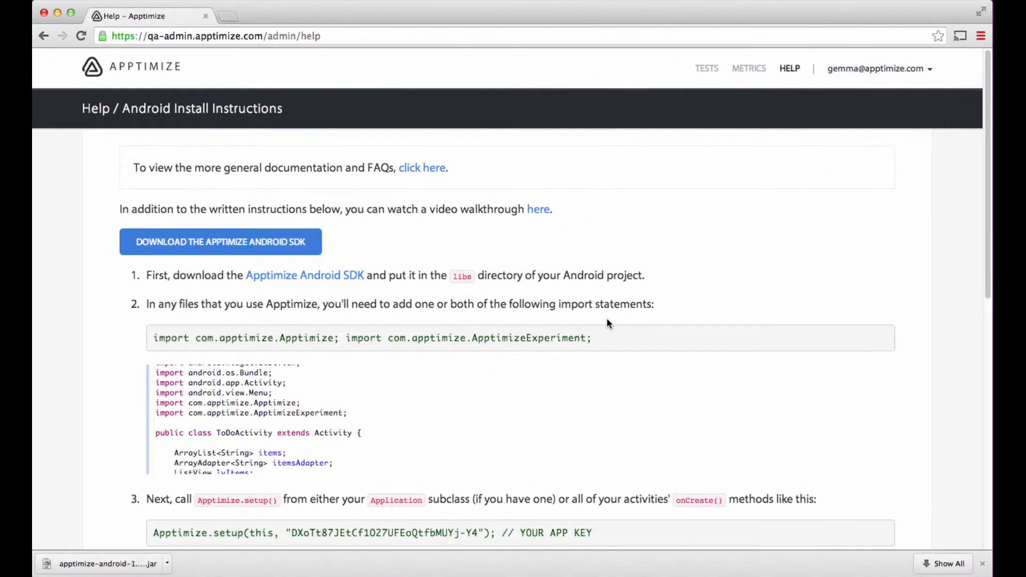
# - Select the Apptimize import statements line on the install instructions page for copying
pyautogui.scroll(-3)
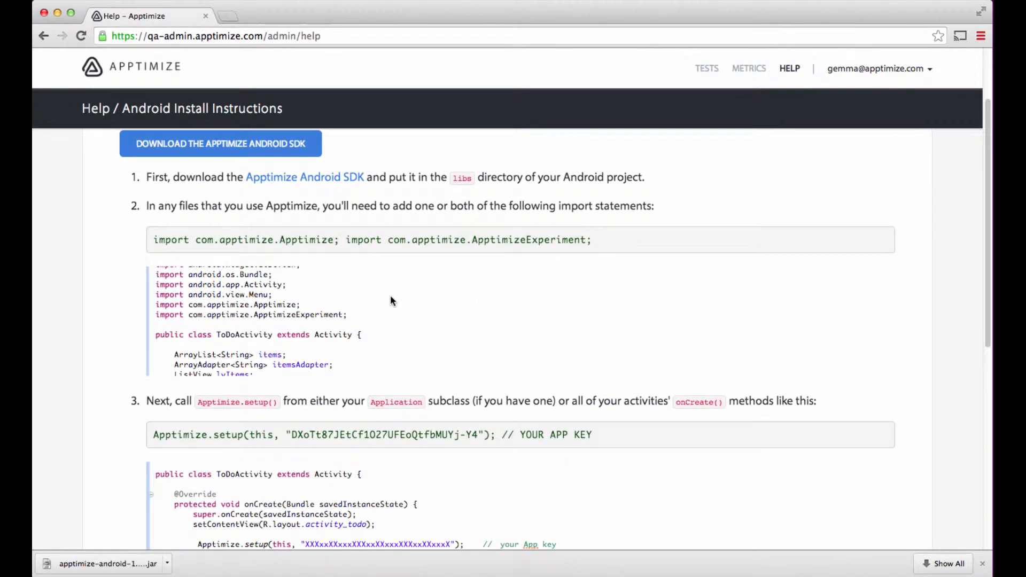
pyautogui.moveTo(607, 241)
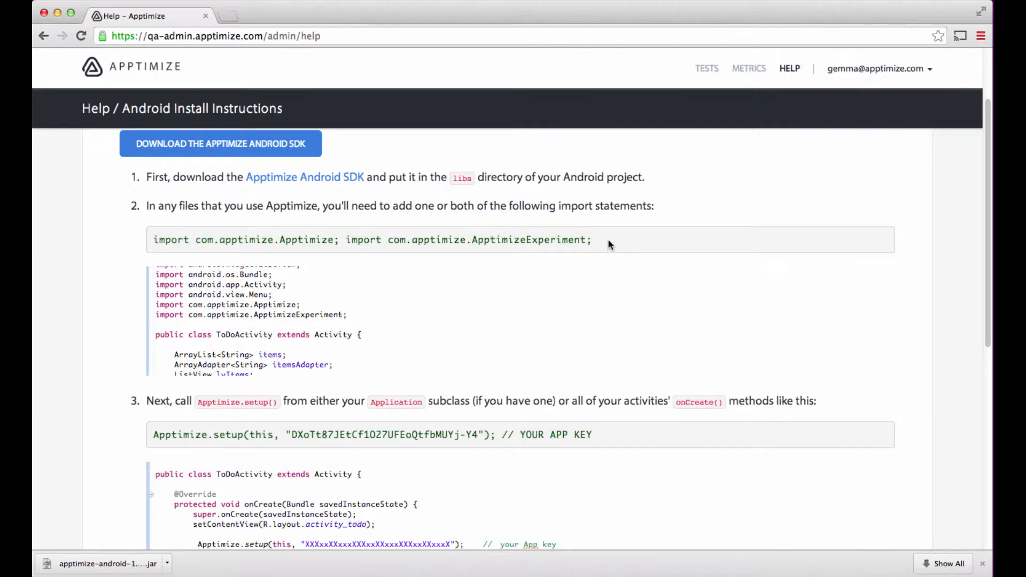
pyautogui.moveTo(150, 246)
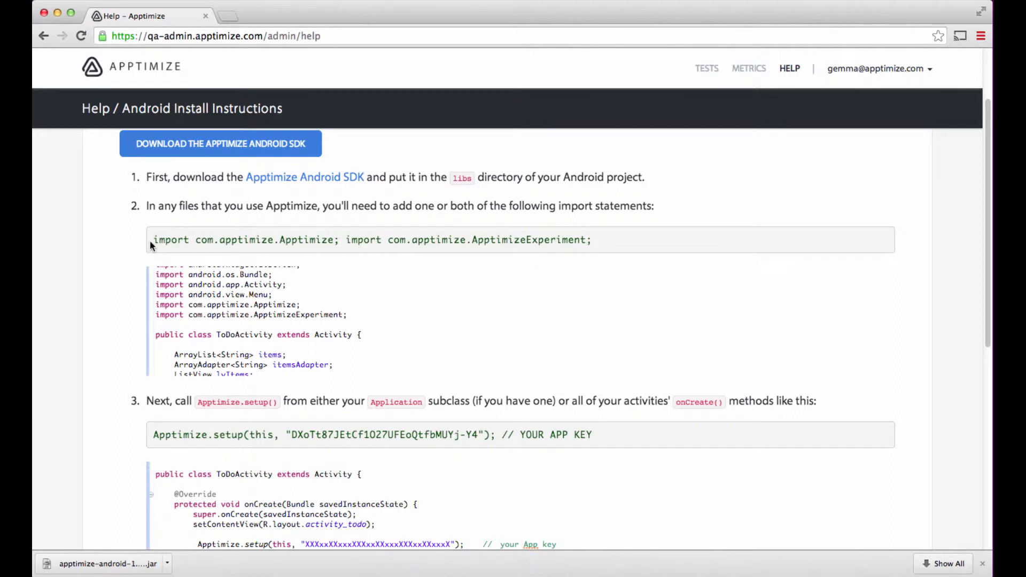
pyautogui.moveTo(361, 230)
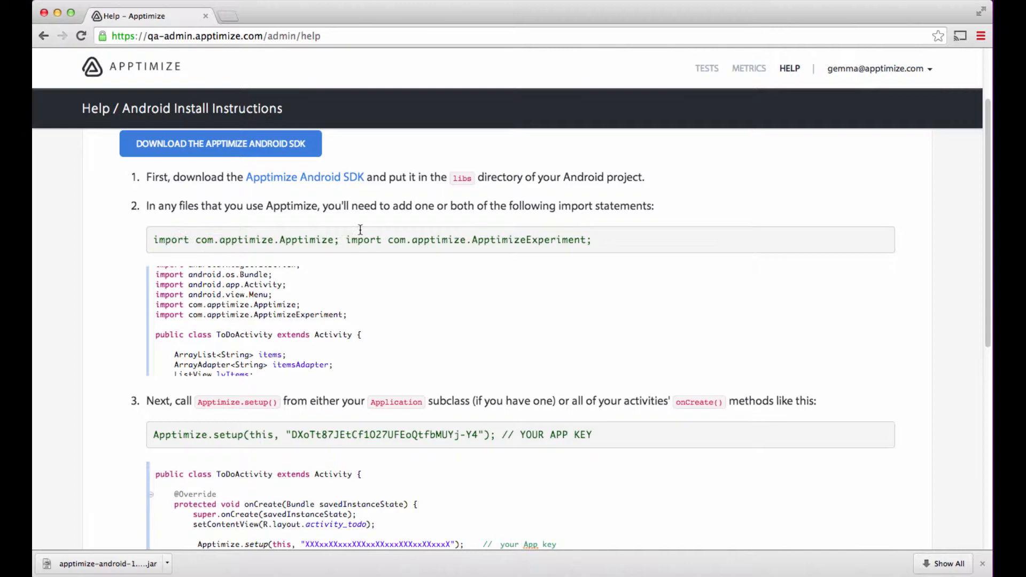
pyautogui.tripleClick(371, 240)
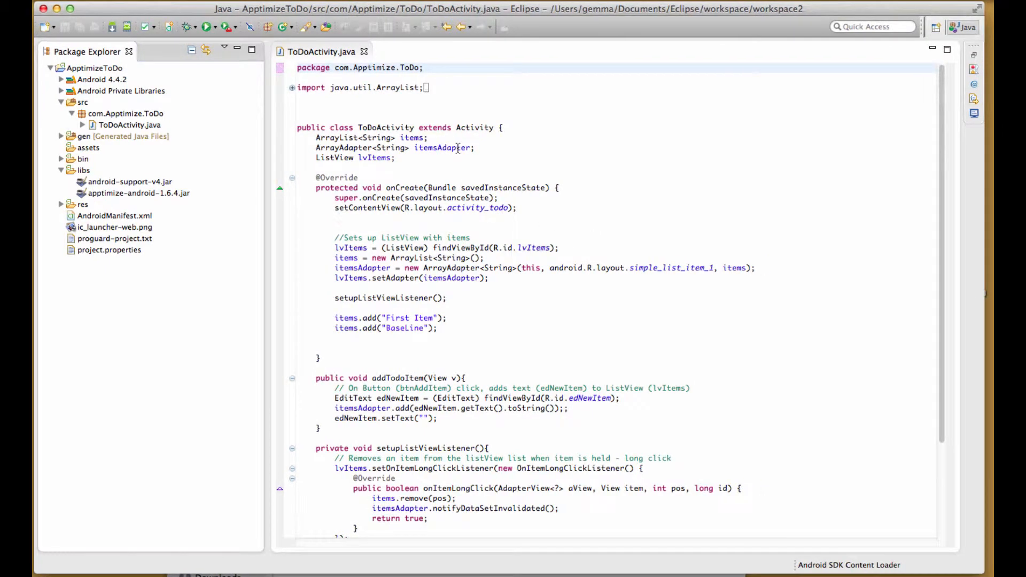
# - Add imports com.apptimize.Apptimize and com.apptimize.ApptimizeExperiment after the existing imports in ToDoActivity.java
pyautogui.click(292, 87)
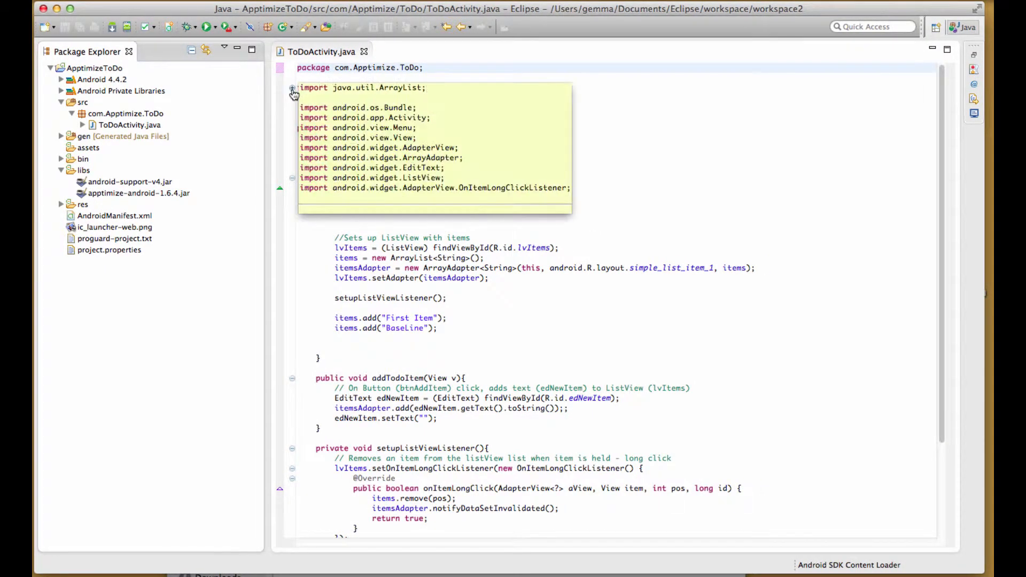
pyautogui.click(292, 89)
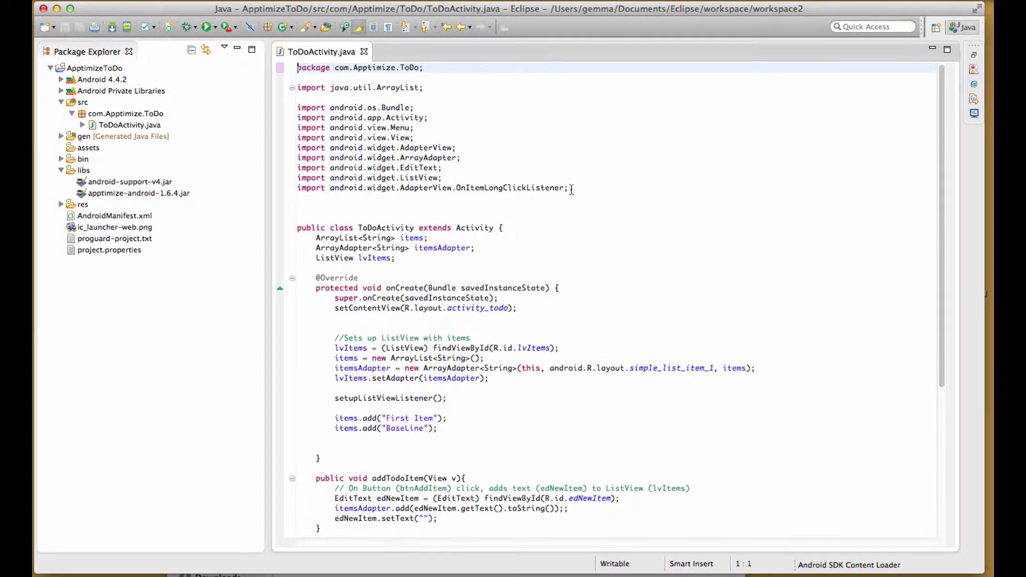
pyautogui.write('import com.apptimize.Apptimize; import com.apptimize.ApptimizeExperiment;')
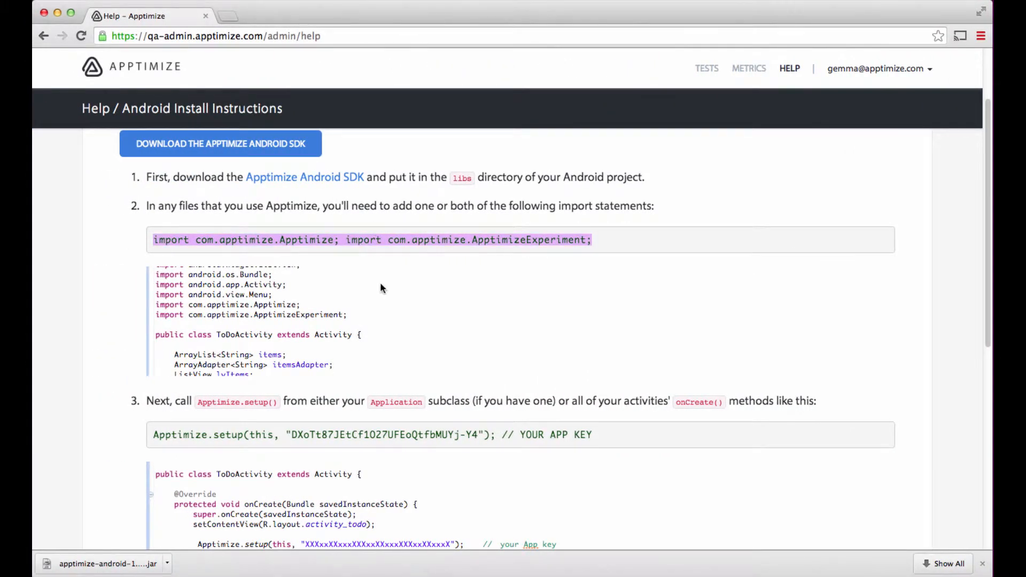
# - Select the Apptimize.setup call with the app key in install step 3 for copying
pyautogui.scroll(-3)
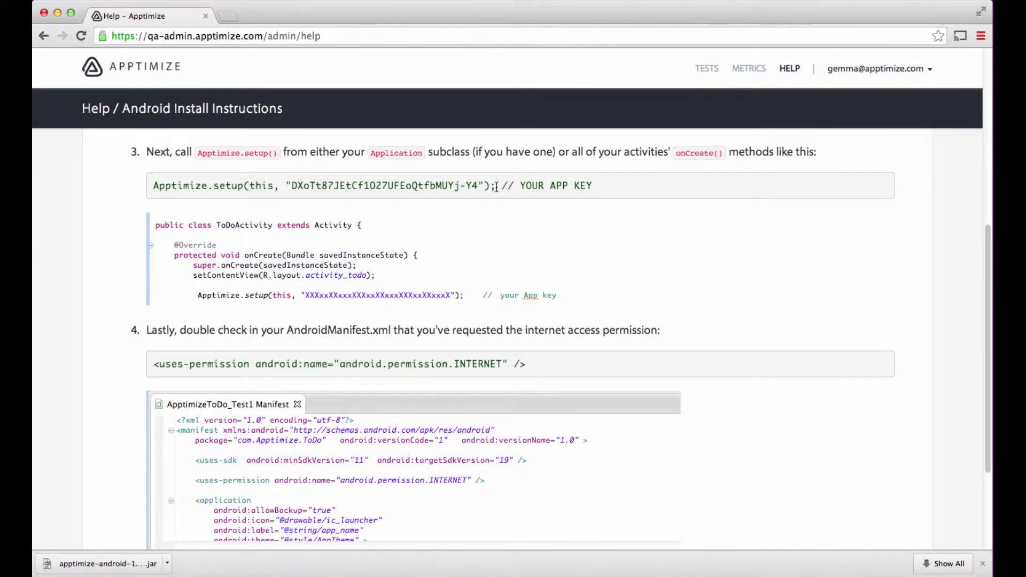
pyautogui.tripleClick(321, 185)
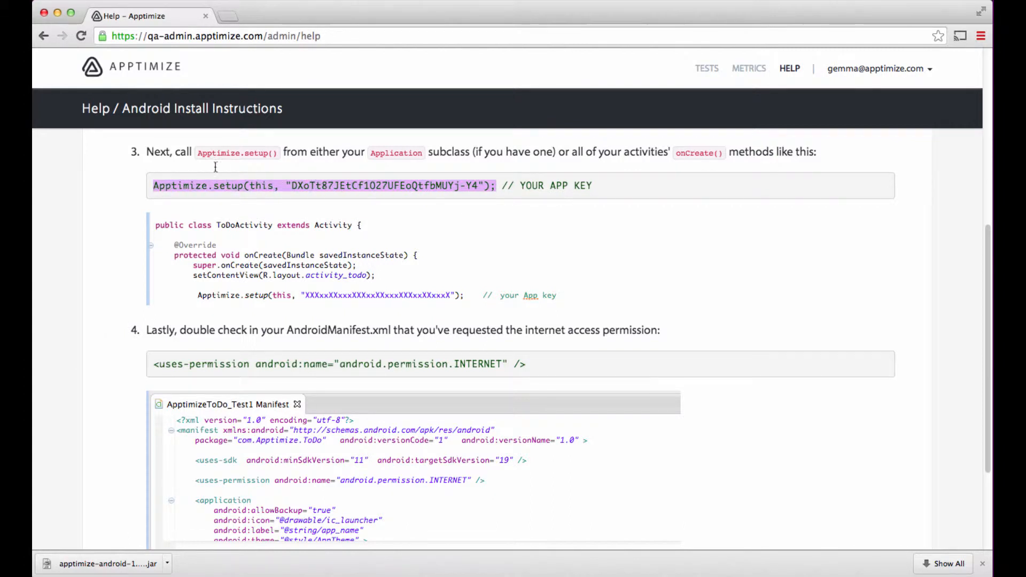
pyautogui.moveTo(703, 165)
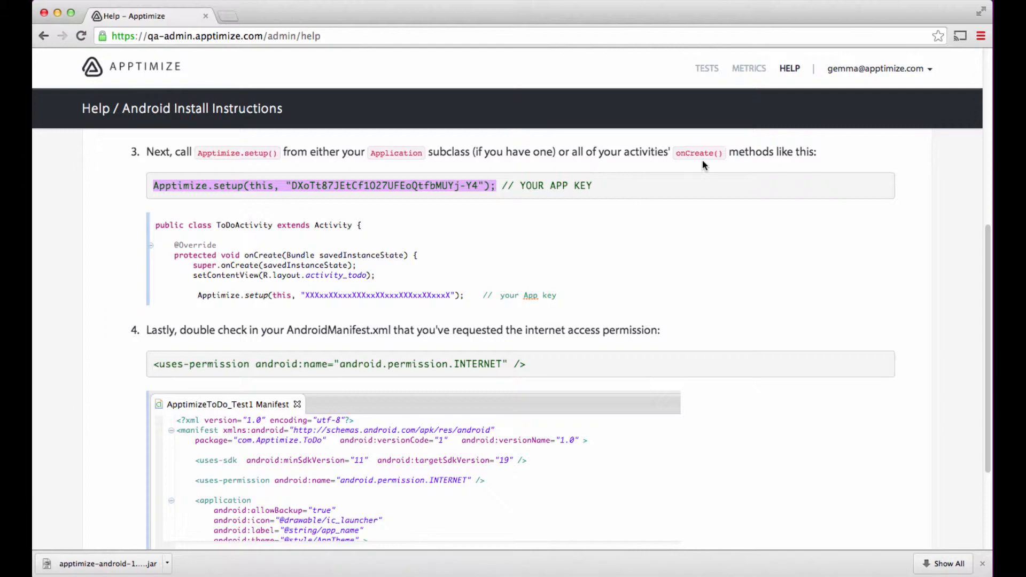
pyautogui.moveTo(262, 162)
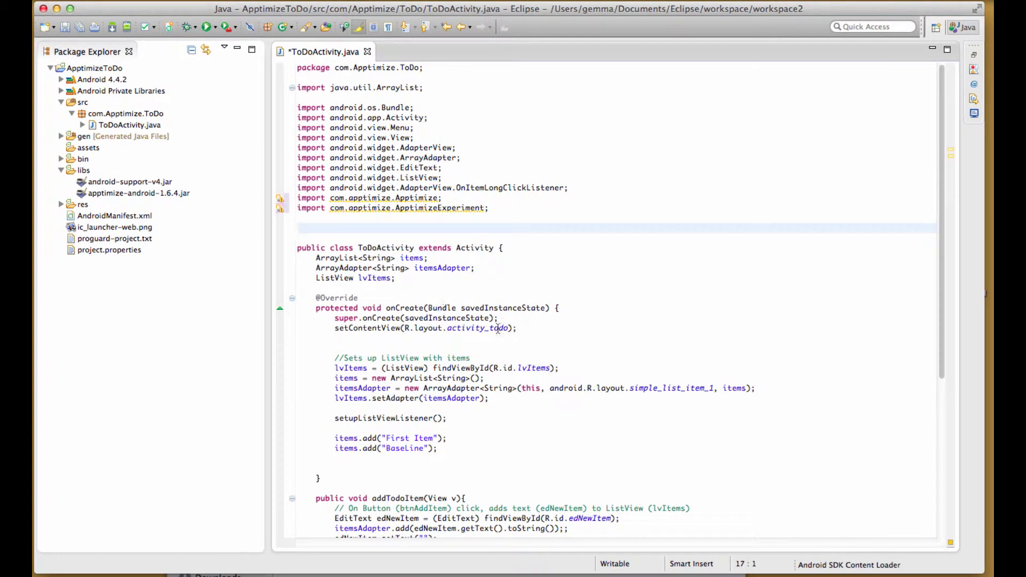
pyautogui.click(519, 329)
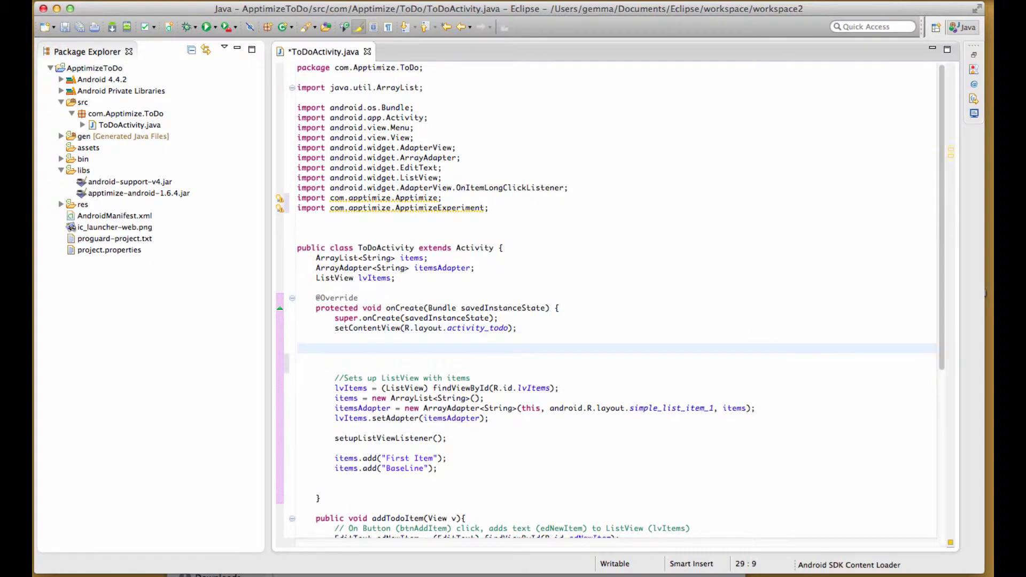
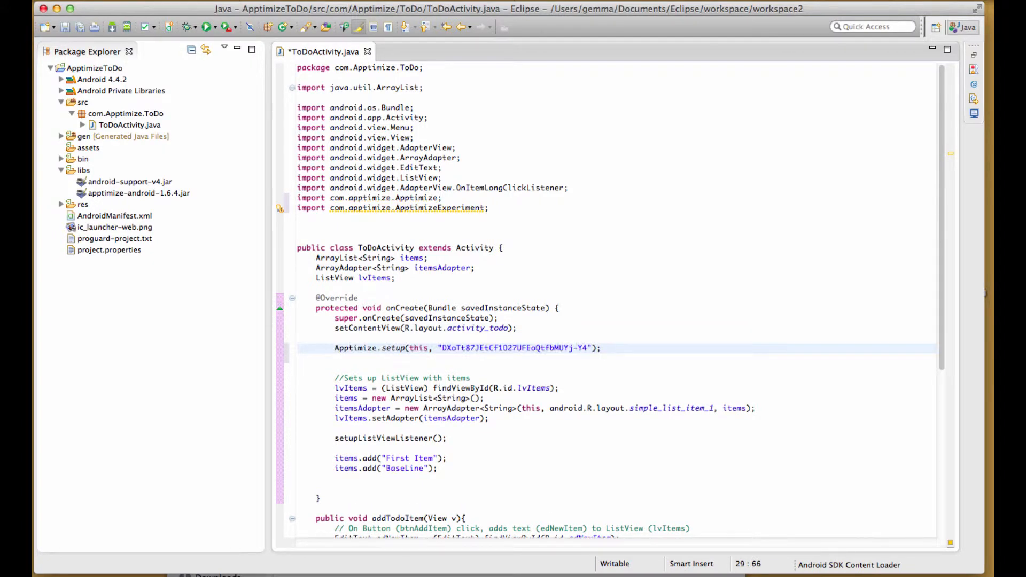
pyautogui.click(516, 328)
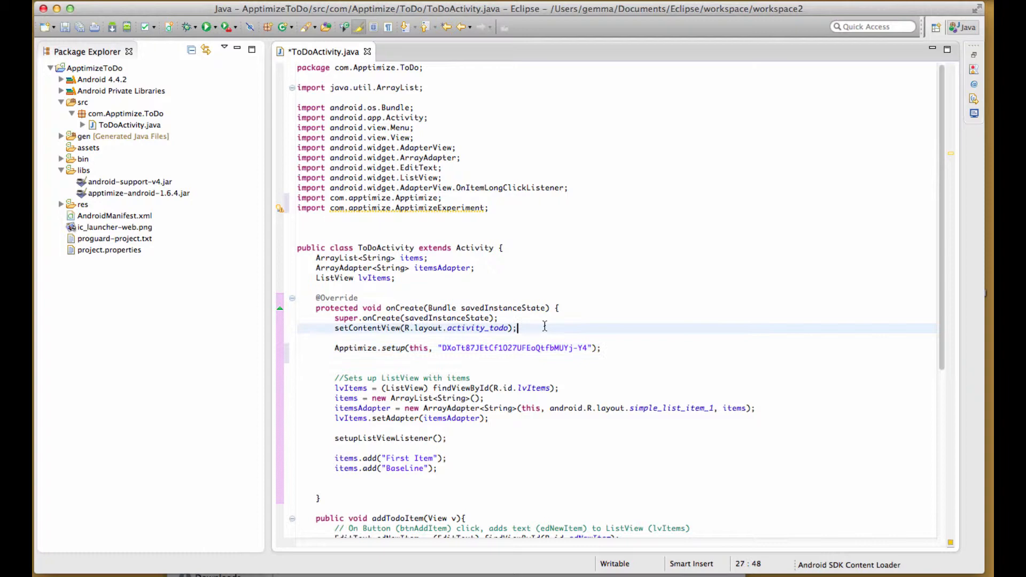
pyautogui.click(603, 348)
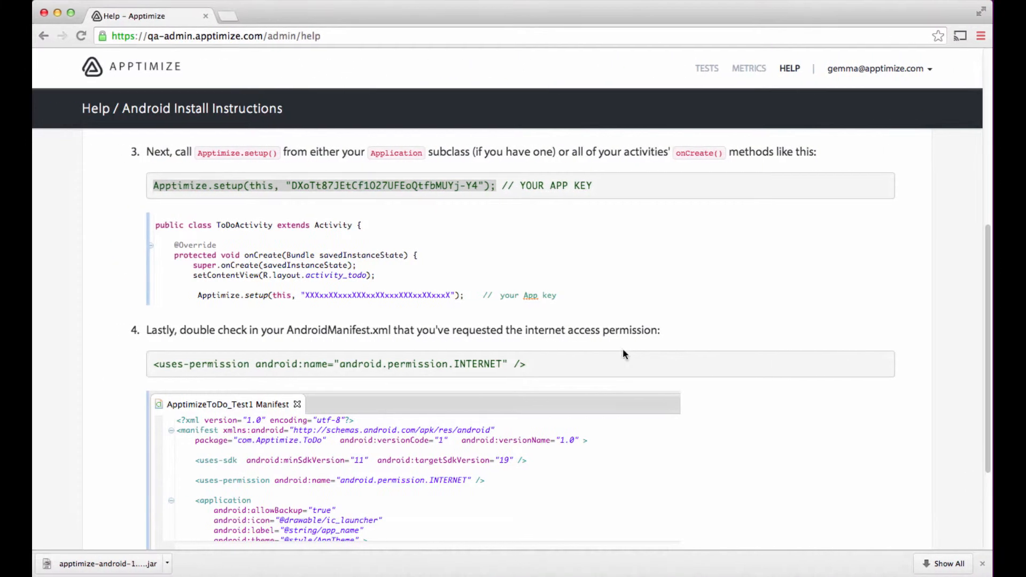
# - Scroll the install instructions to step 4 showing the INTERNET uses-permission line
pyautogui.scroll(-3)
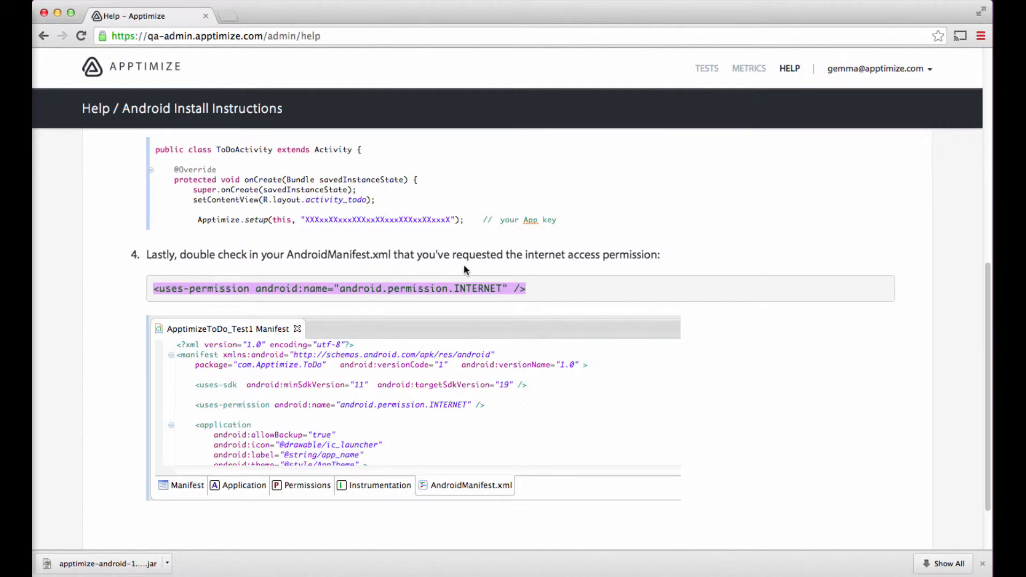
pyautogui.moveTo(772, 242)
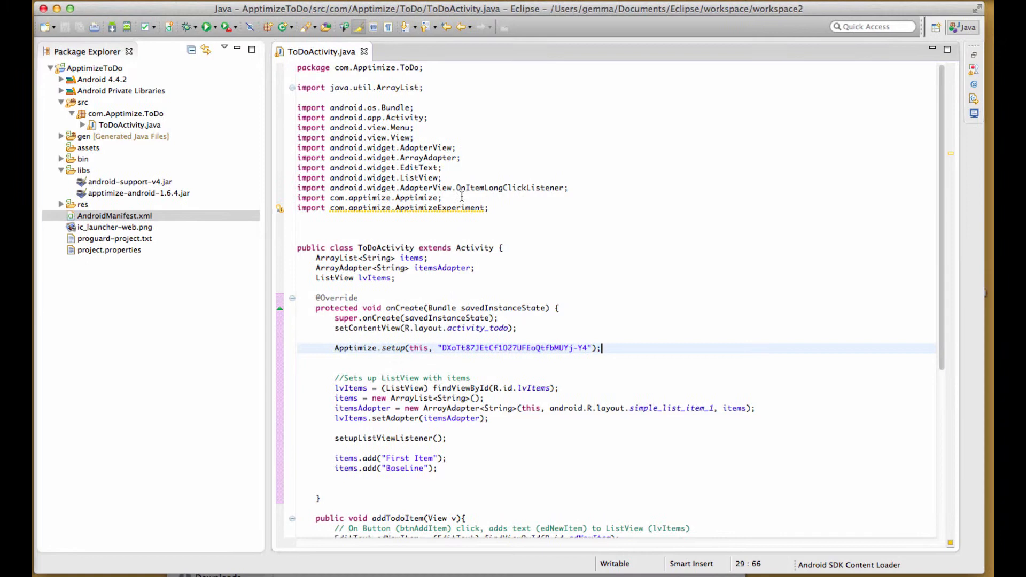
# - Declare android.permission.INTERNET in AndroidManifest.xml below uses-sdk and show it in the Permissions overview
pyautogui.doubleClick(114, 215)
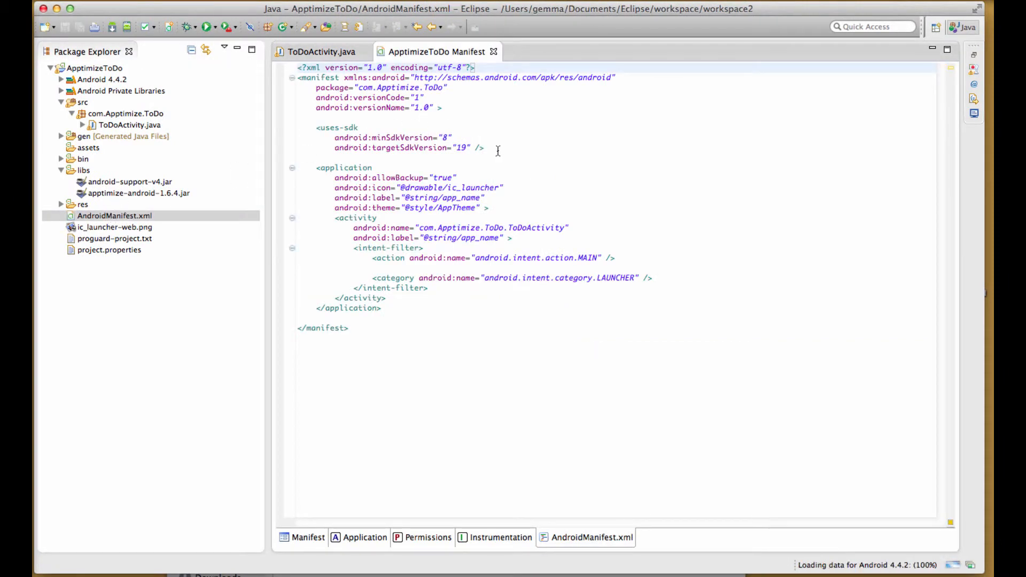
pyautogui.press('Return')
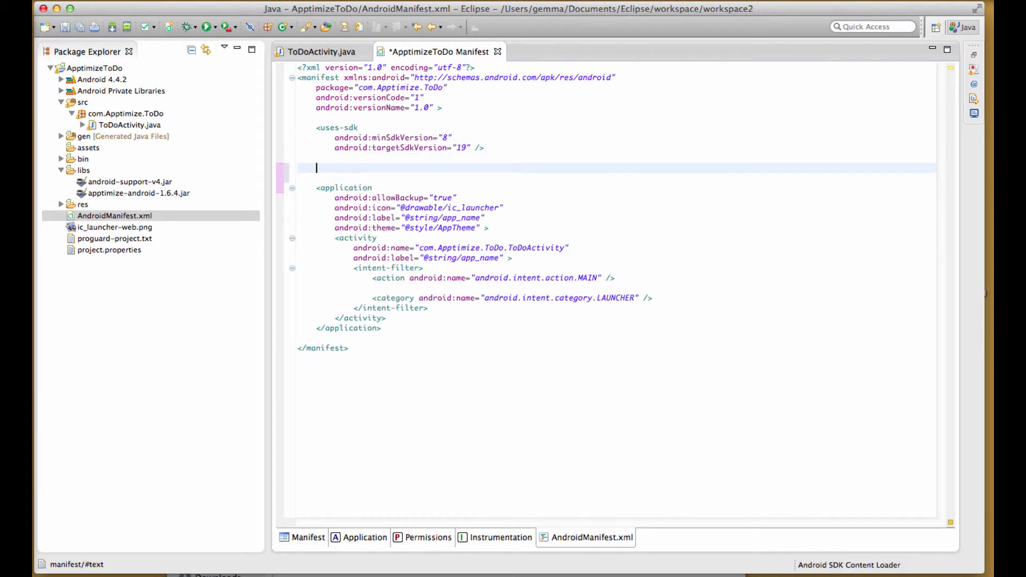
pyautogui.write('<uses-permission android:name="android.permission.INTERNET" />')
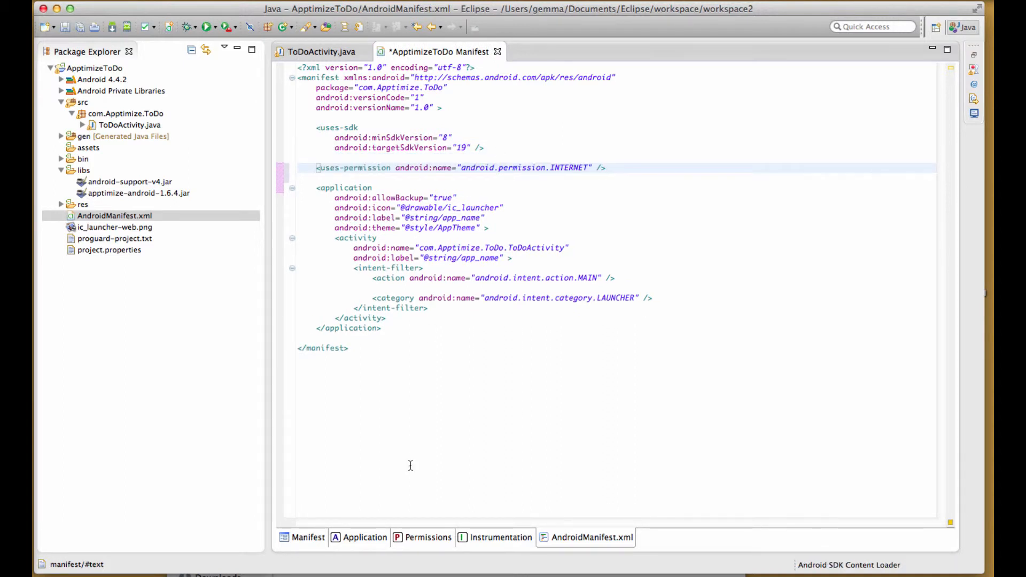
pyautogui.click(429, 538)
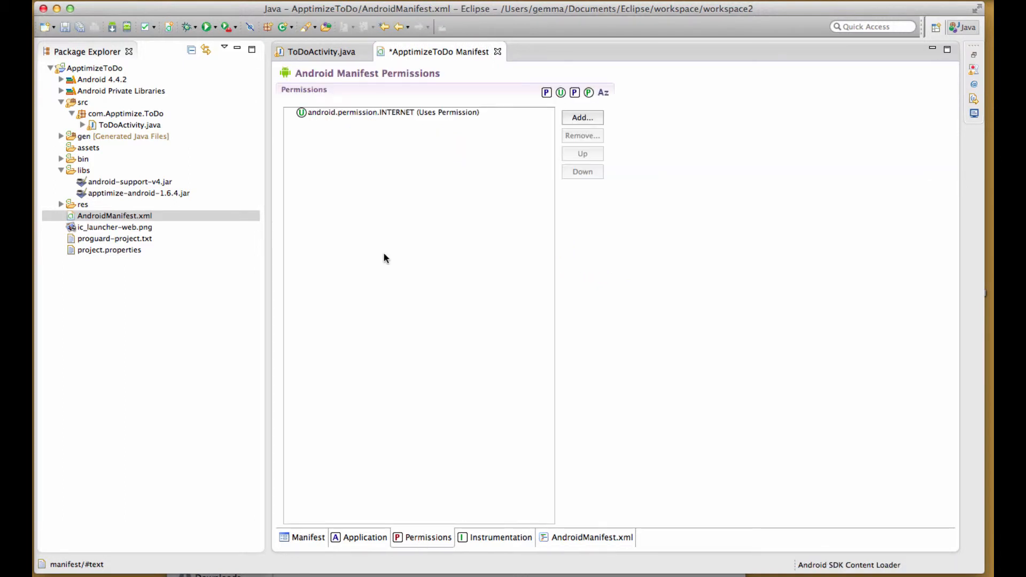